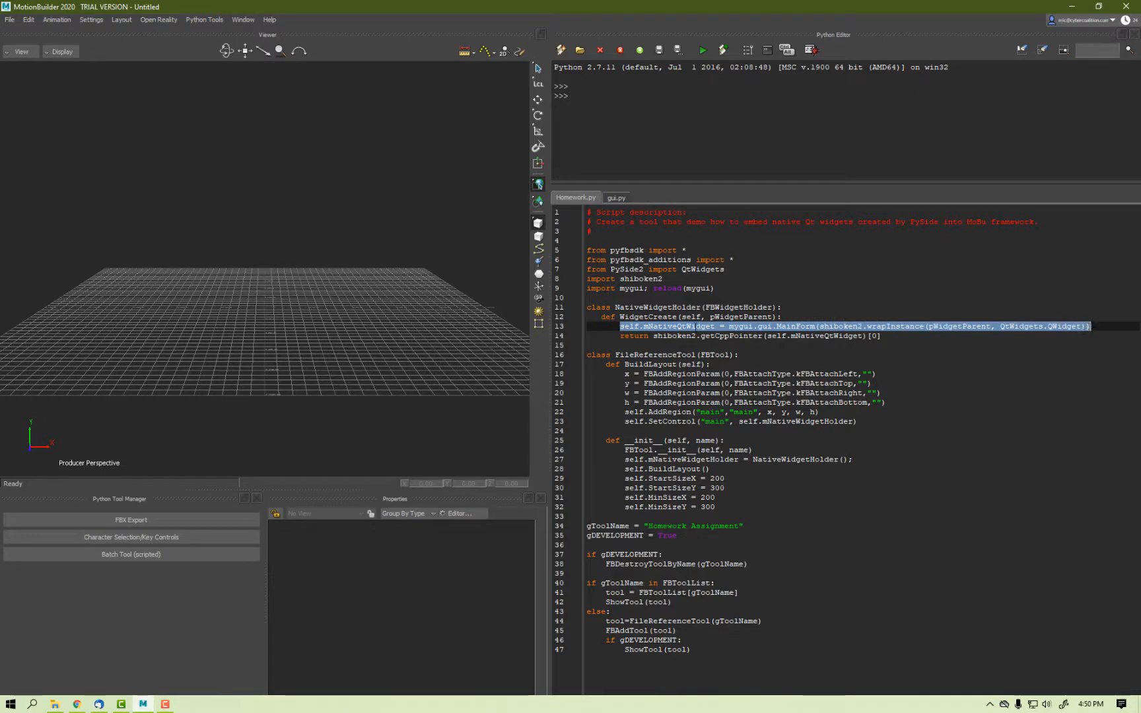
- Execute Homework.py to open the Homework Assignment tool window
click(701, 50)
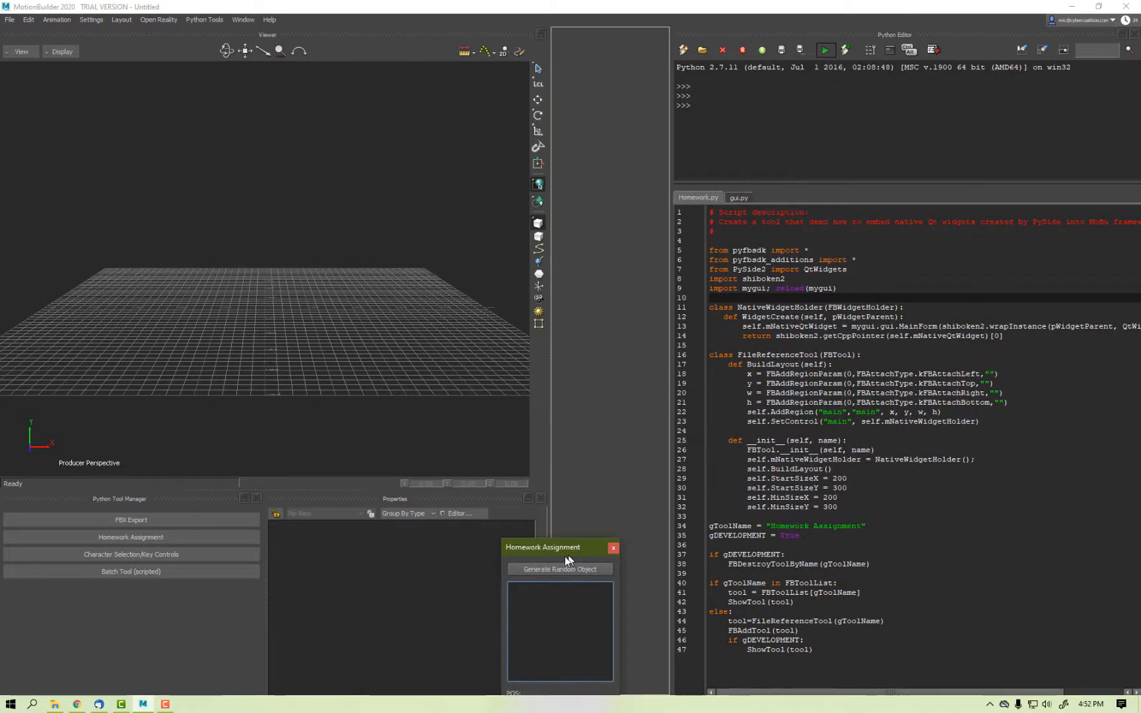
- Dock the Homework Assignment window in the lower panel beside Properties
click(560, 570)
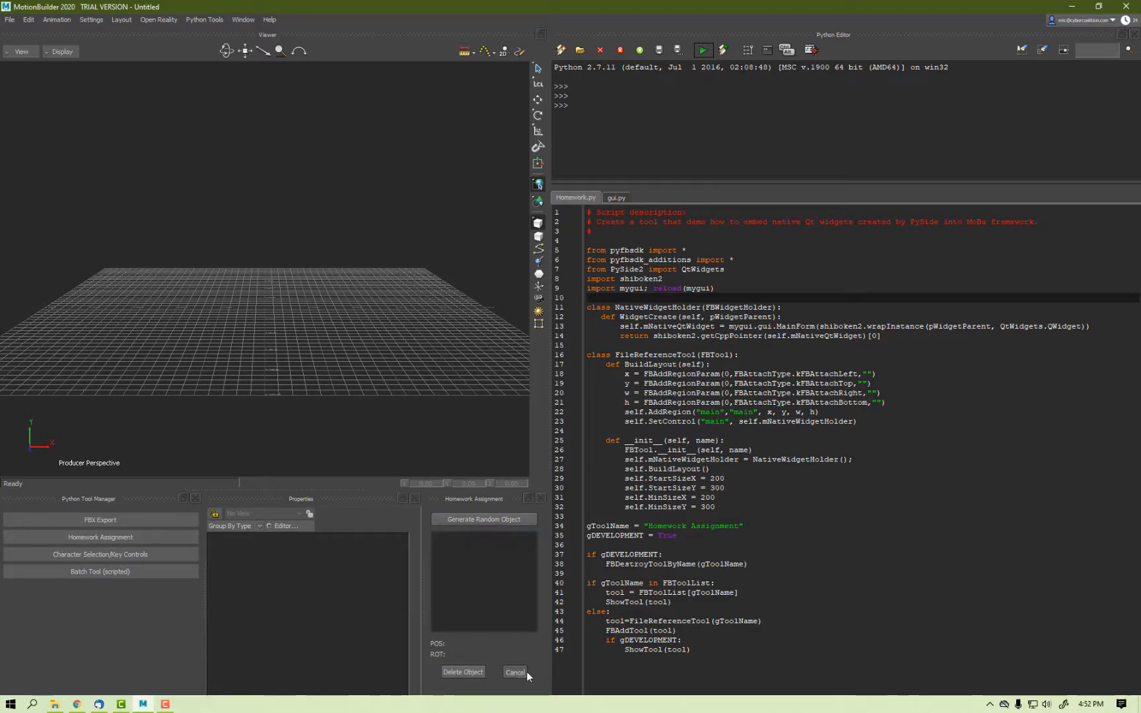
click(514, 671)
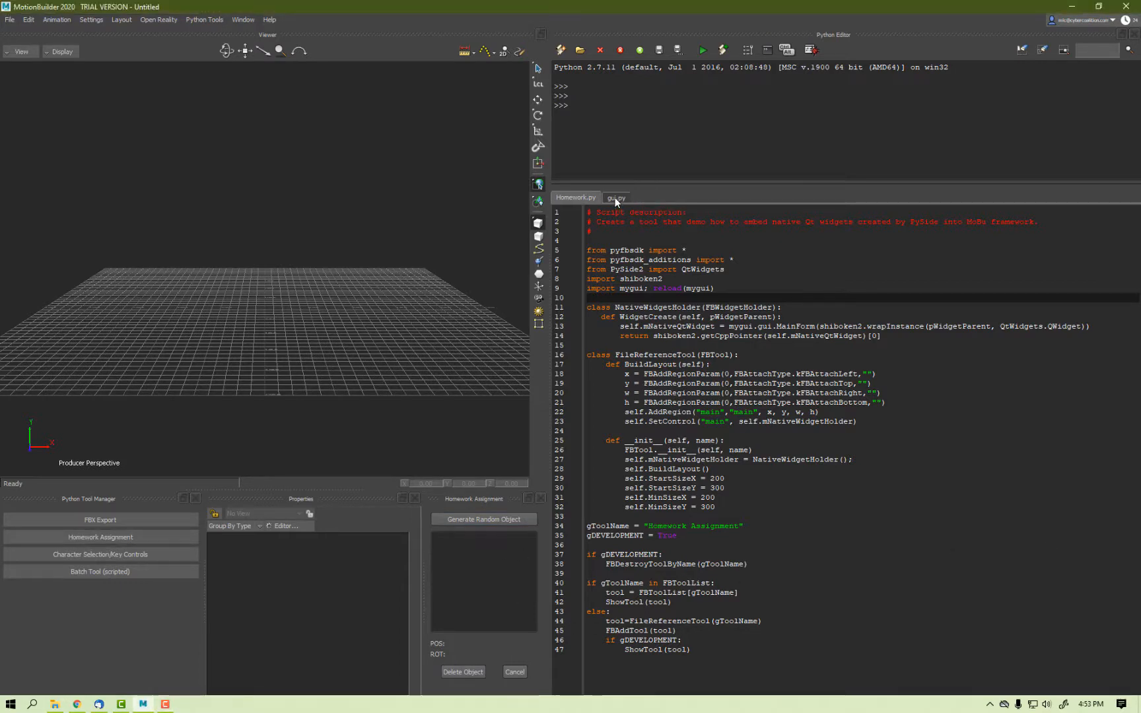
- Switch to the gui.py tab and scroll through its object creation and deletion code
click(615, 197)
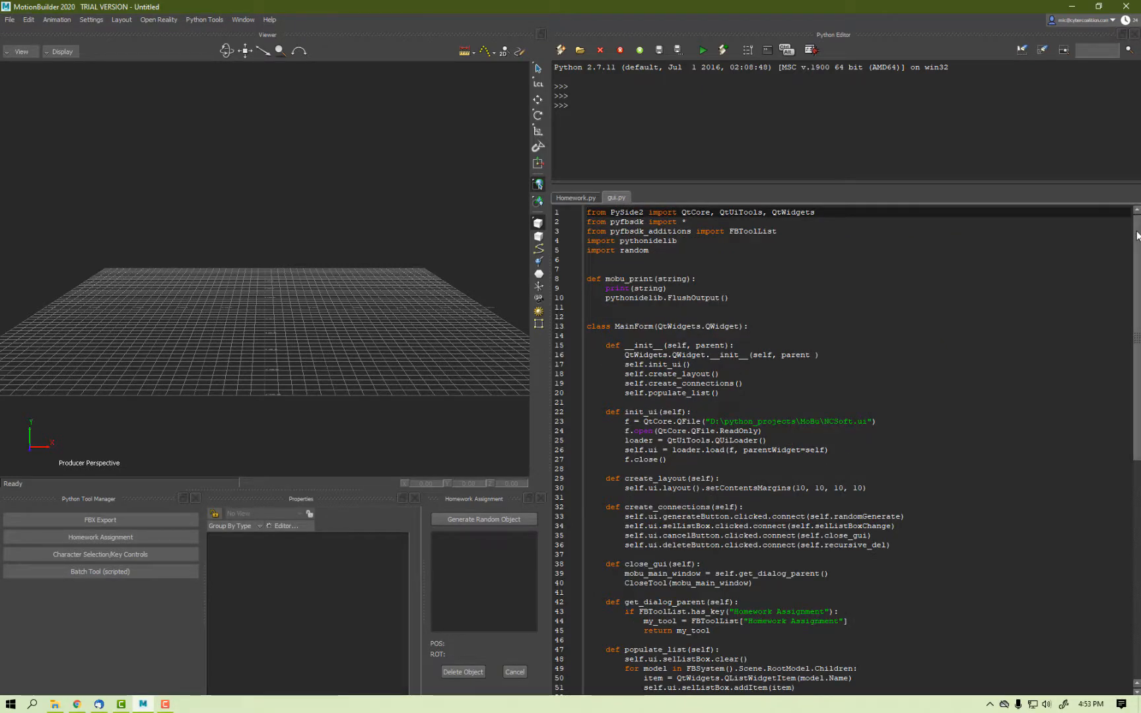
scroll(down, 3)
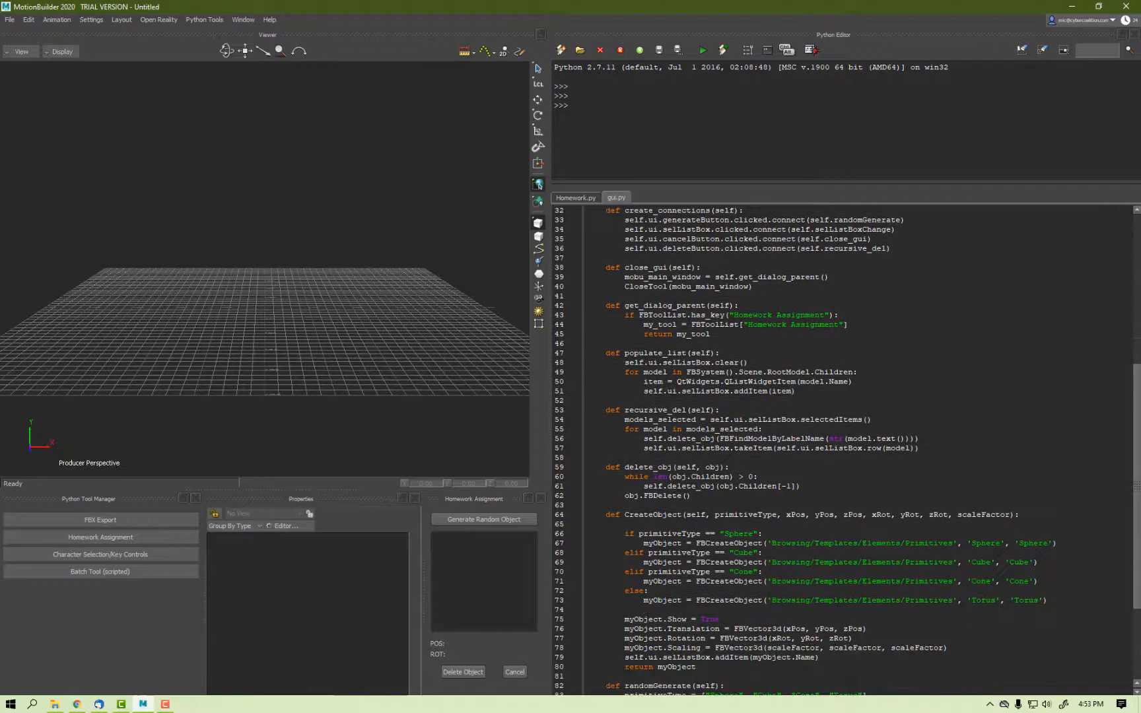
scroll(down, 3)
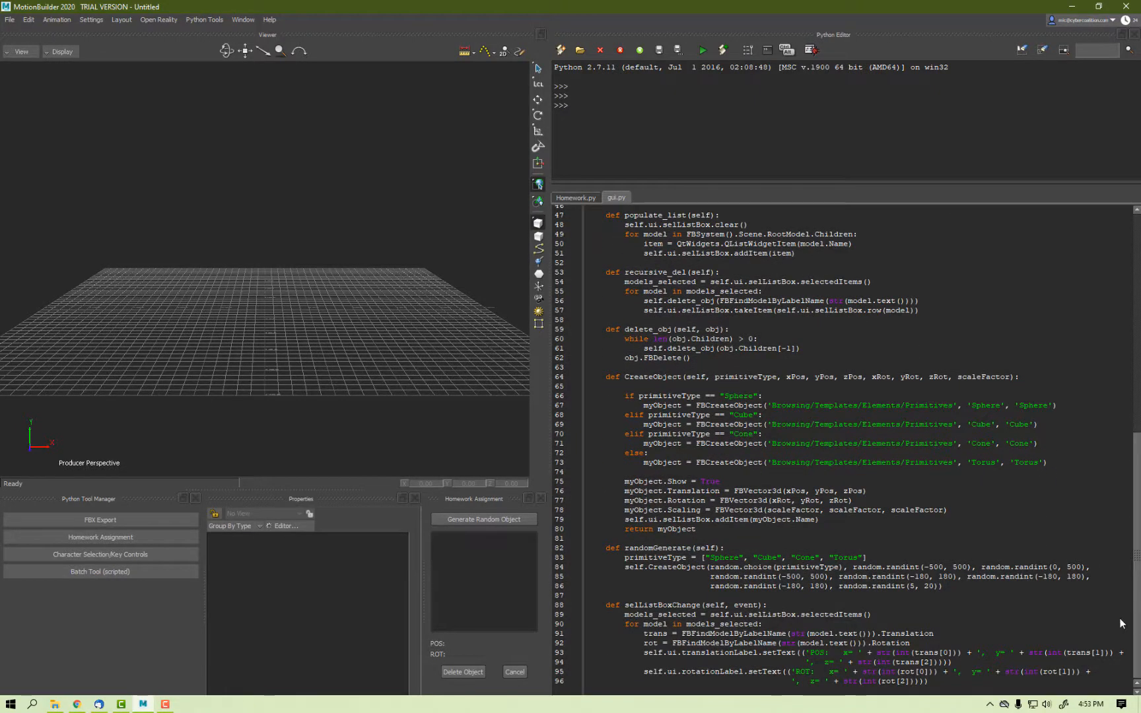
mouse_move(1122, 624)
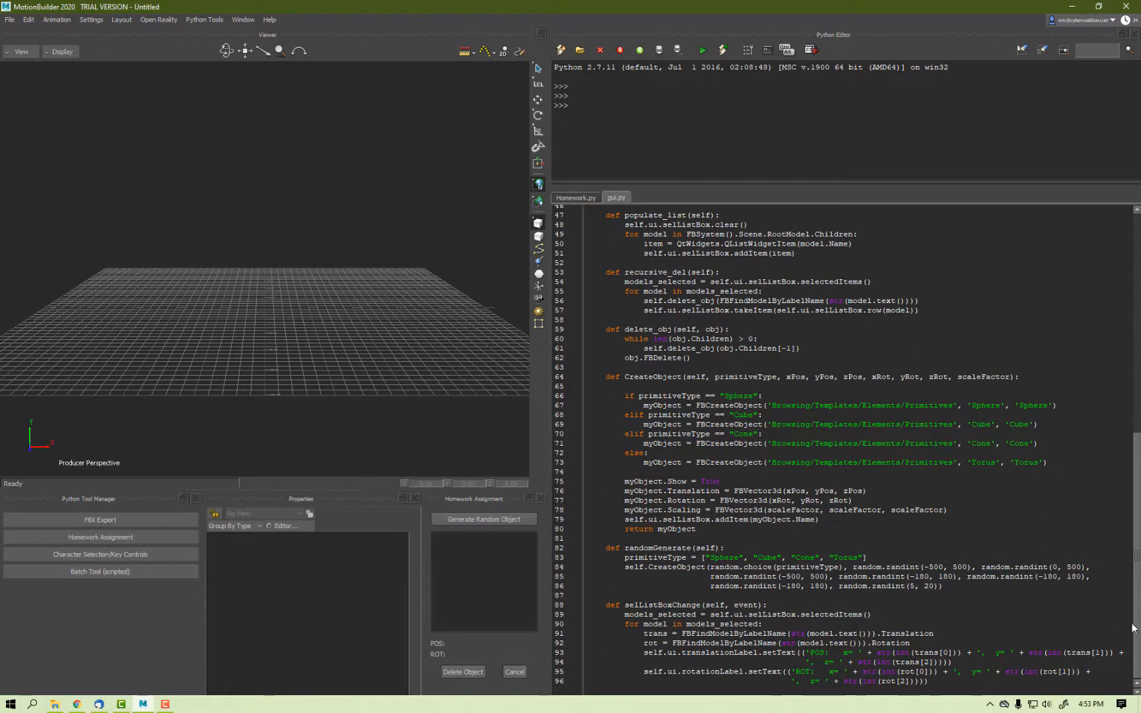
mouse_move(1118, 470)
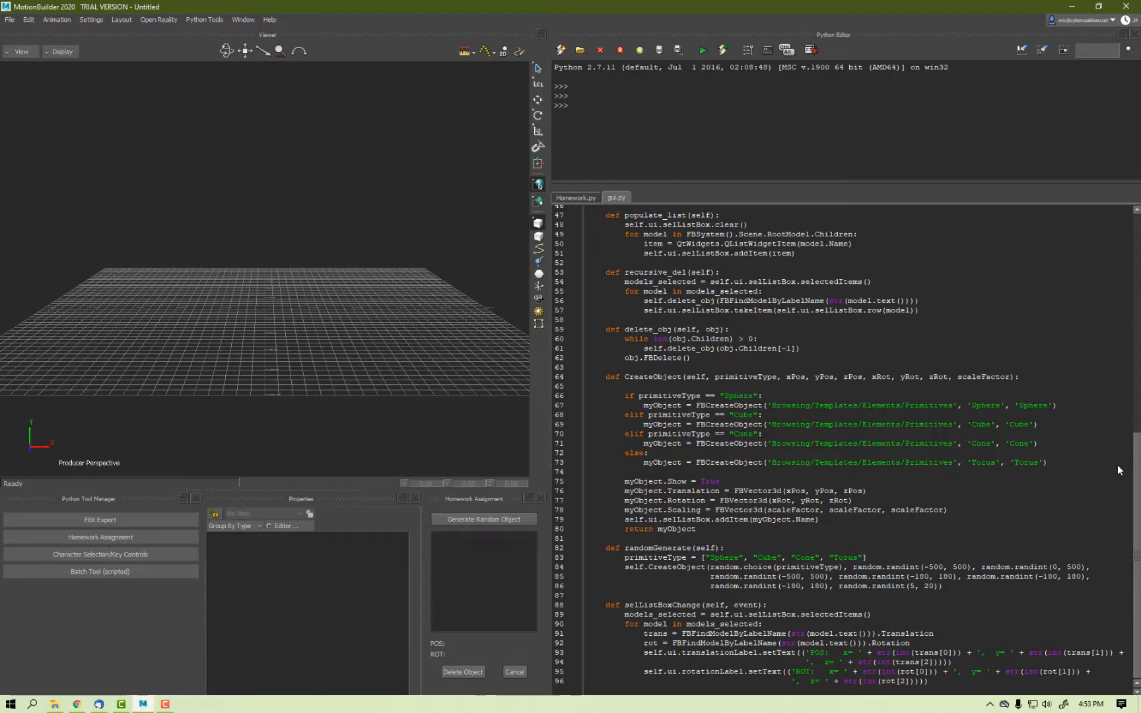
scroll(up, 3)
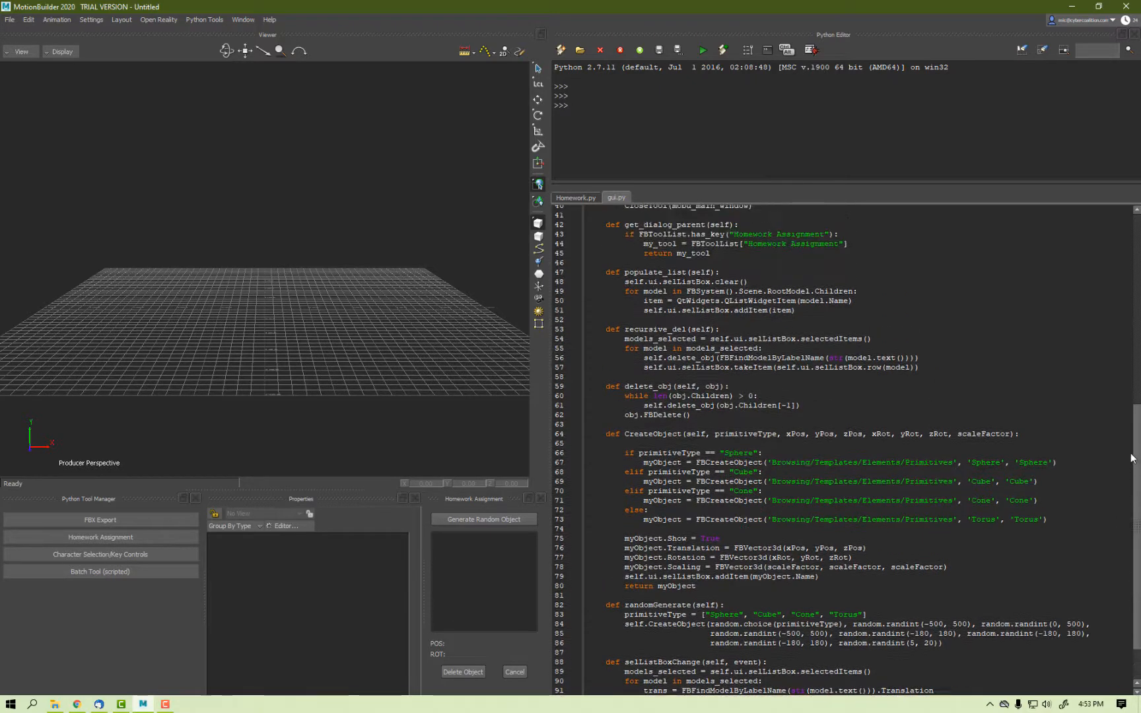
scroll(up, 3)
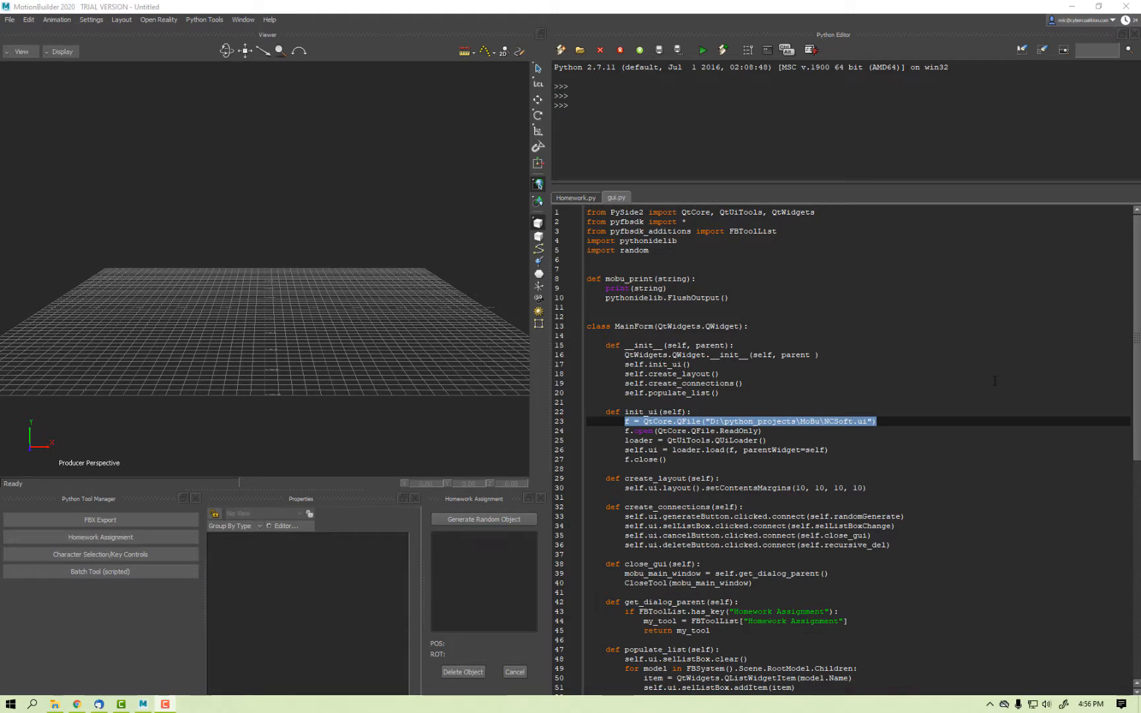
mouse_move(980, 390)
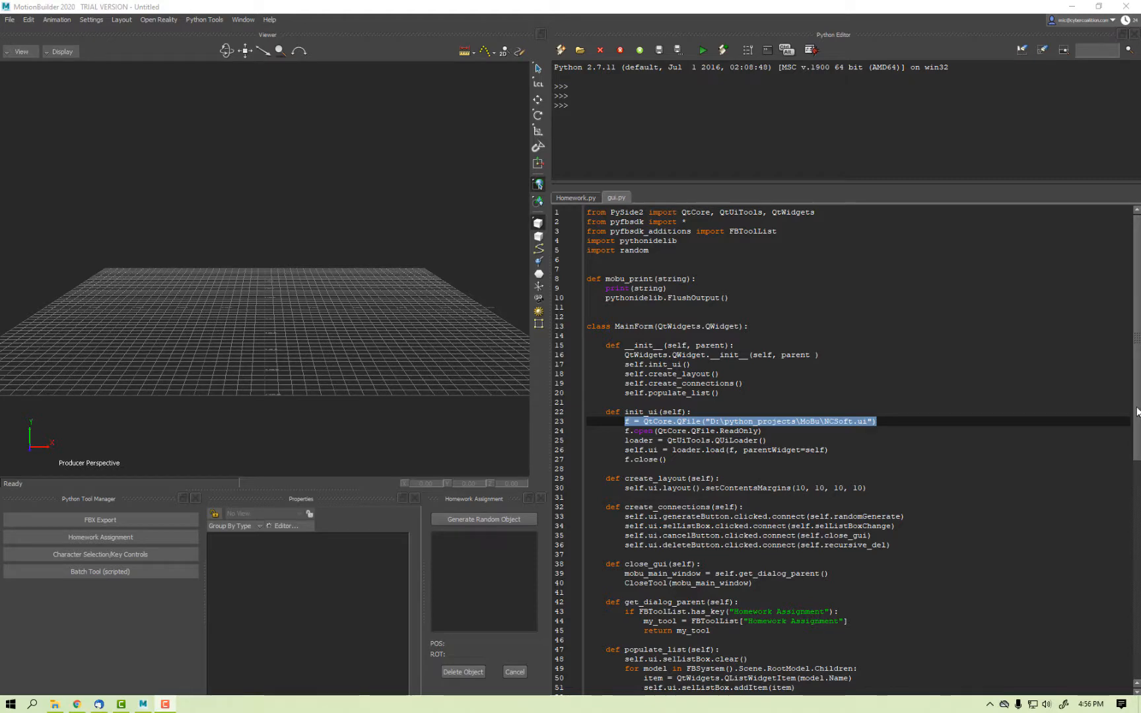
scroll(down, 3)
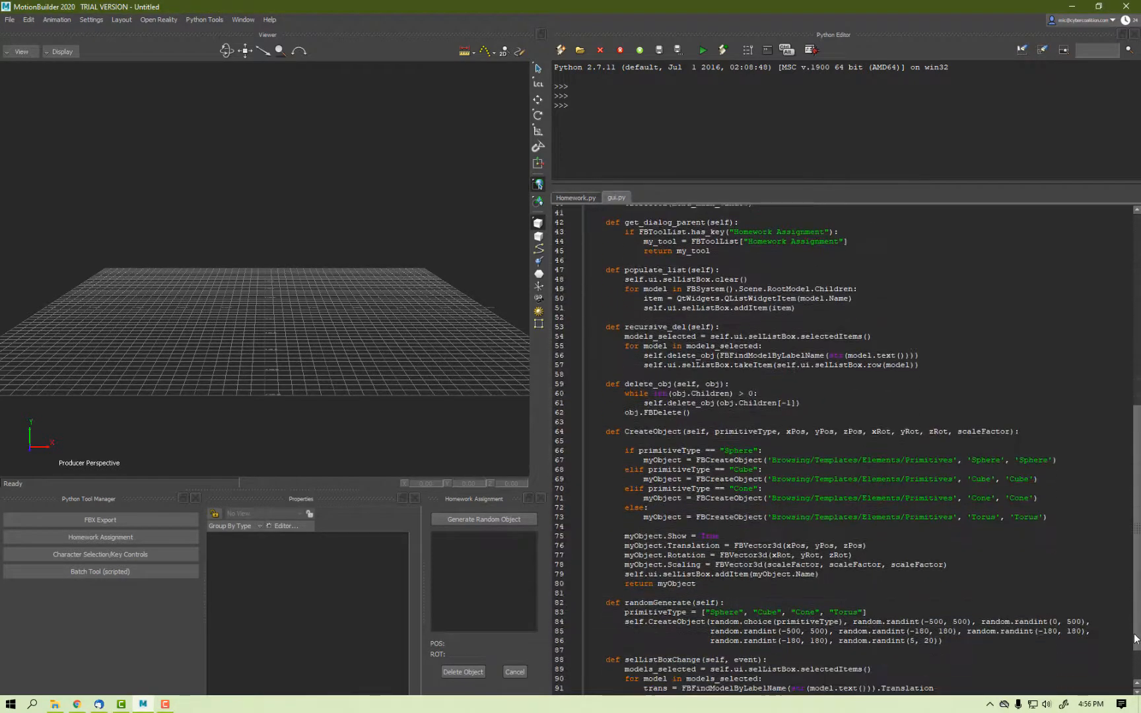
scroll(down, 3)
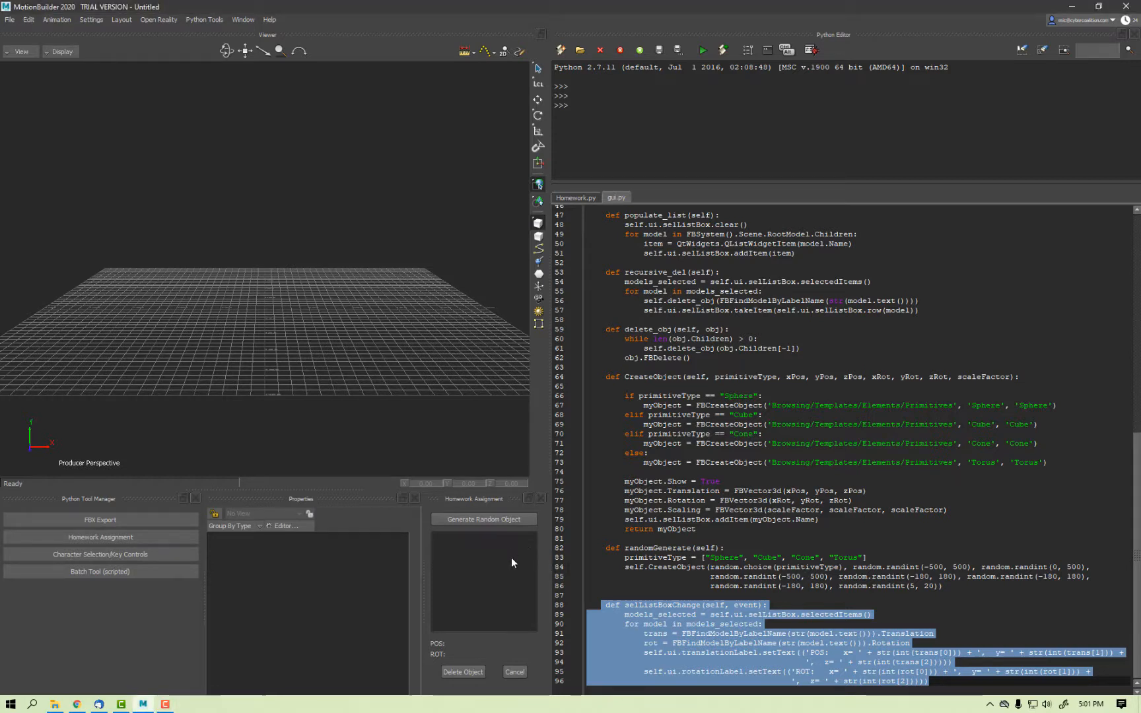
- Generate two random primitives, producing a cone and a cube
click(483, 519)
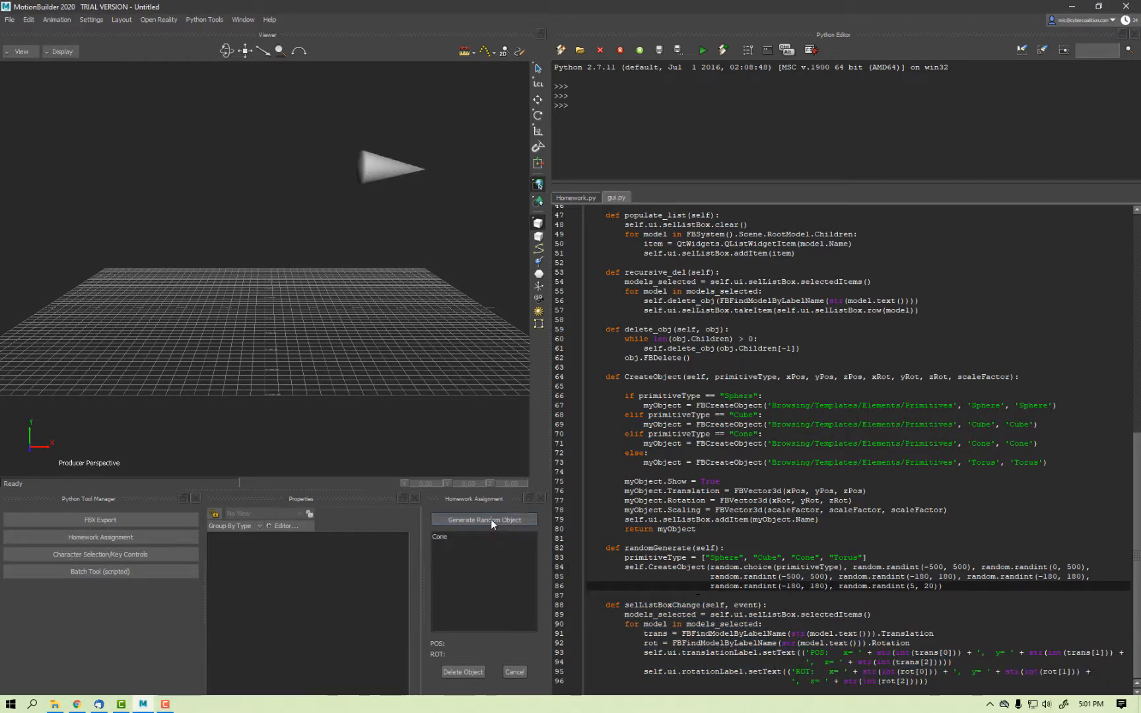
click(483, 519)
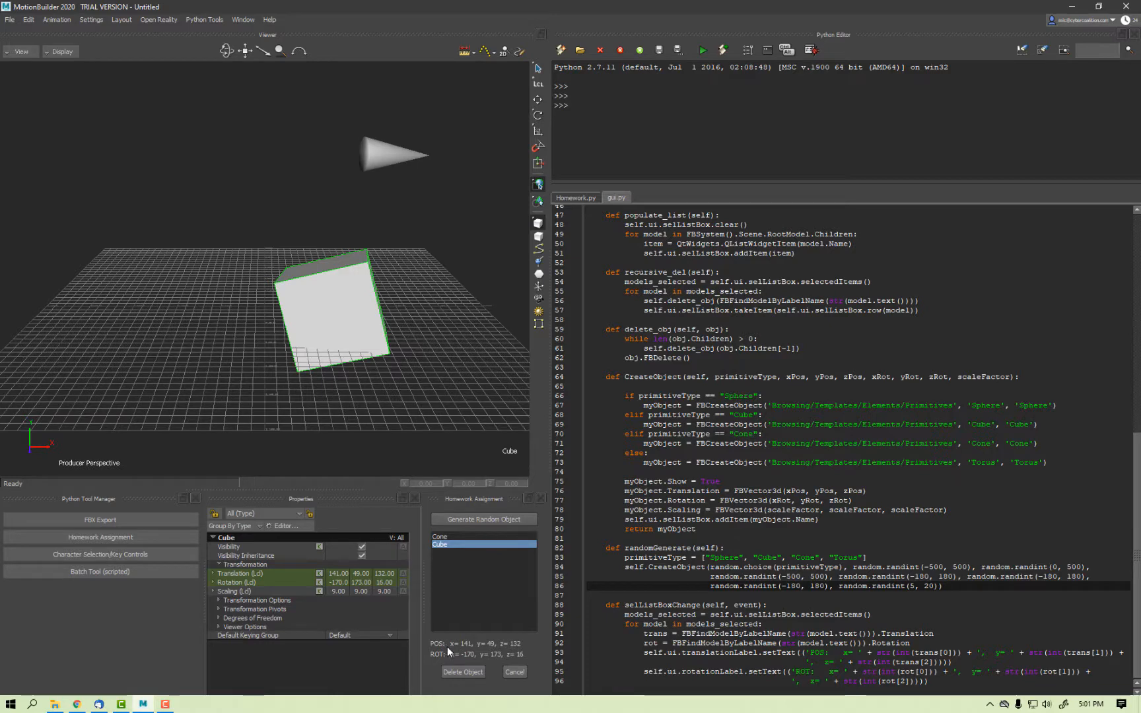
mouse_move(462, 653)
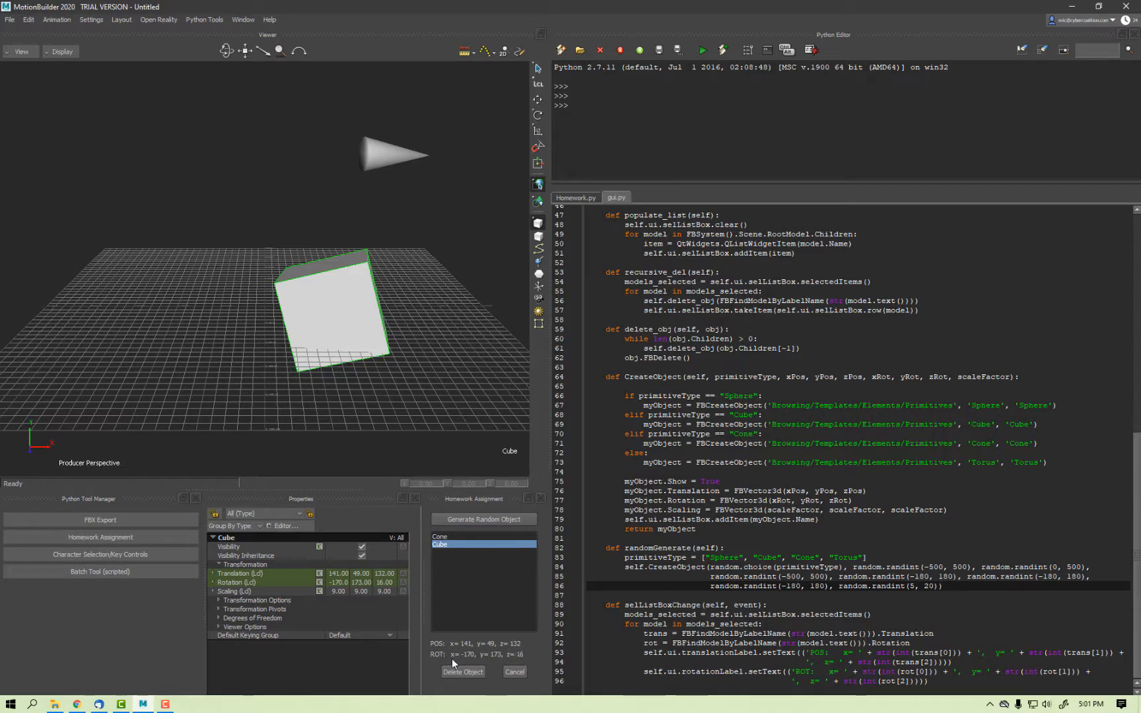
mouse_move(480, 662)
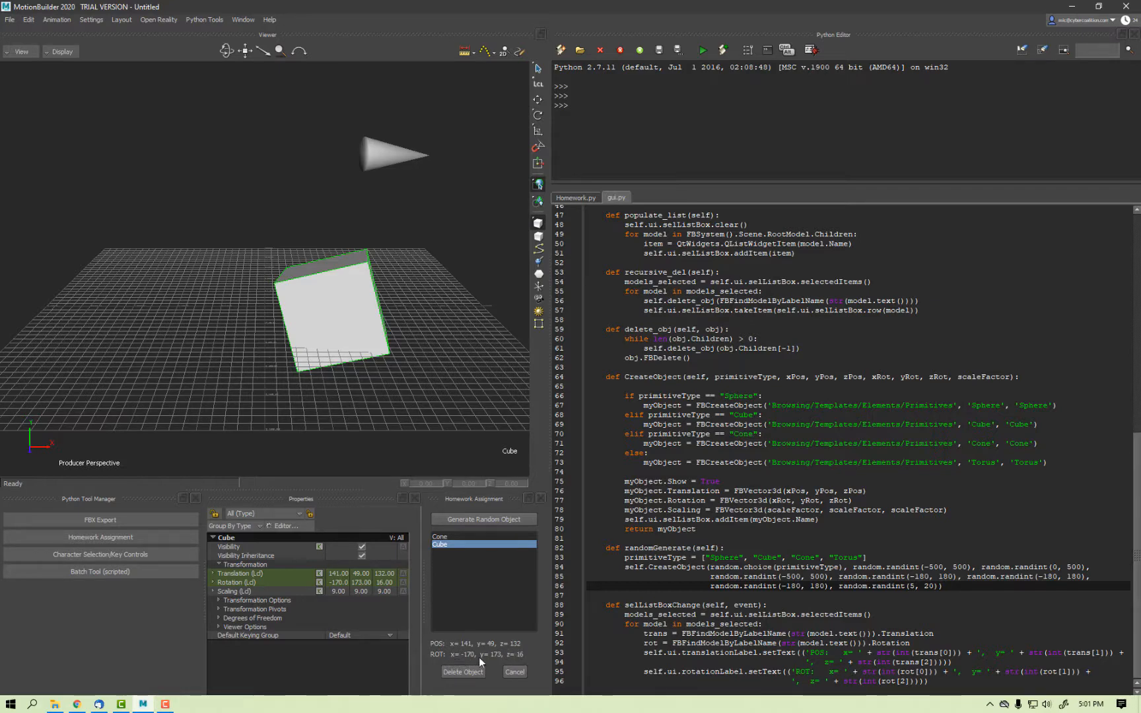
mouse_move(356, 650)
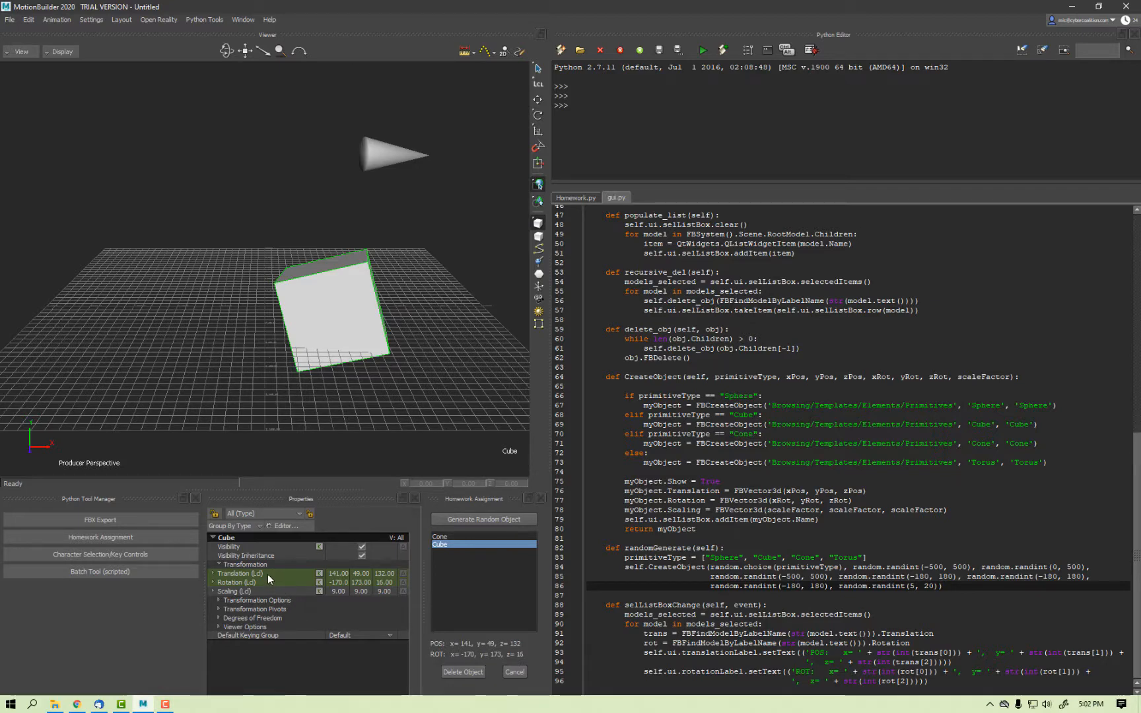
mouse_move(321, 579)
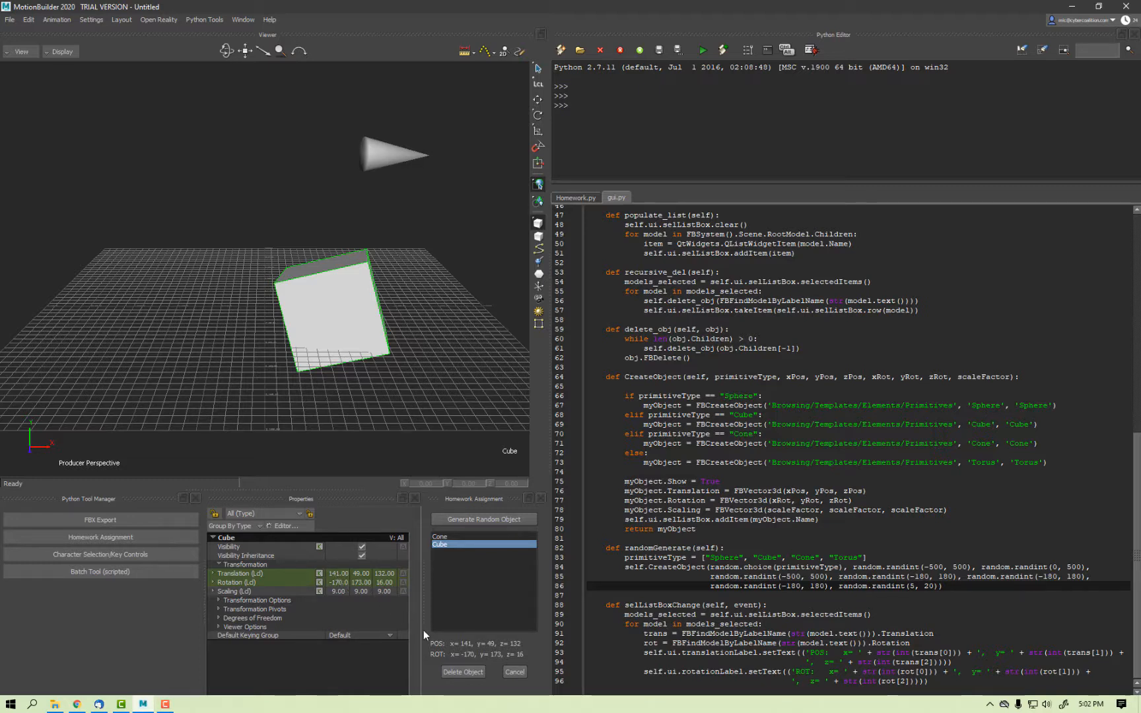
mouse_move(482, 519)
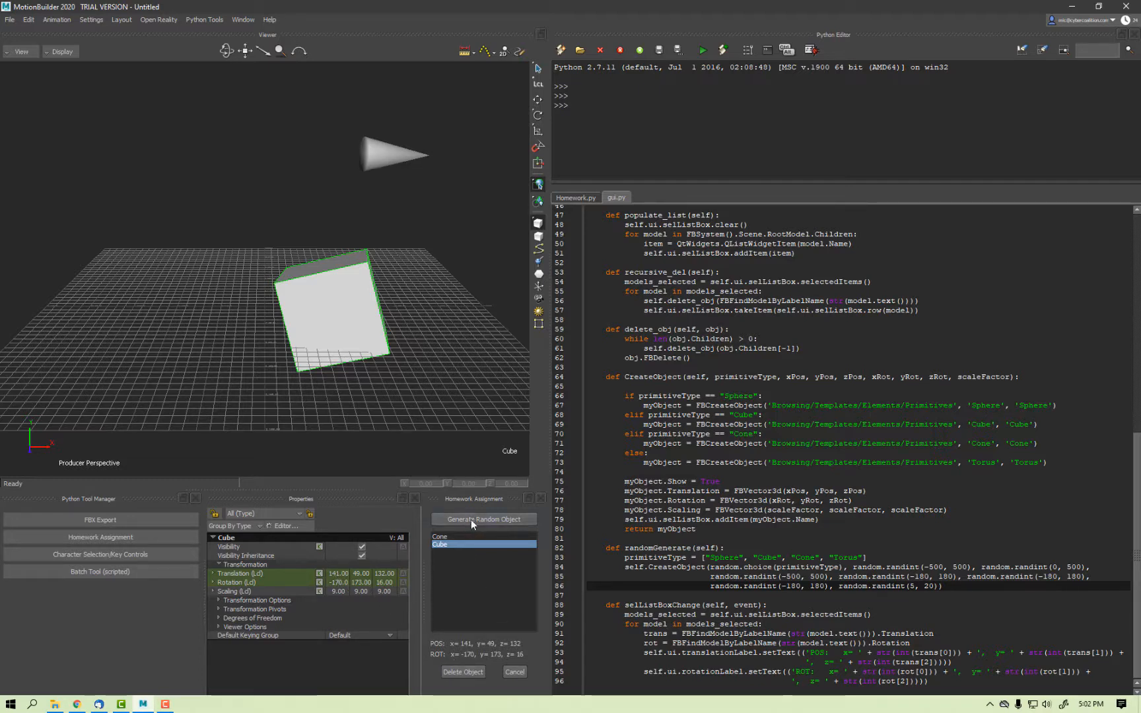
- Generate three more random primitives, adding tori and cubes to the list
click(483, 519)
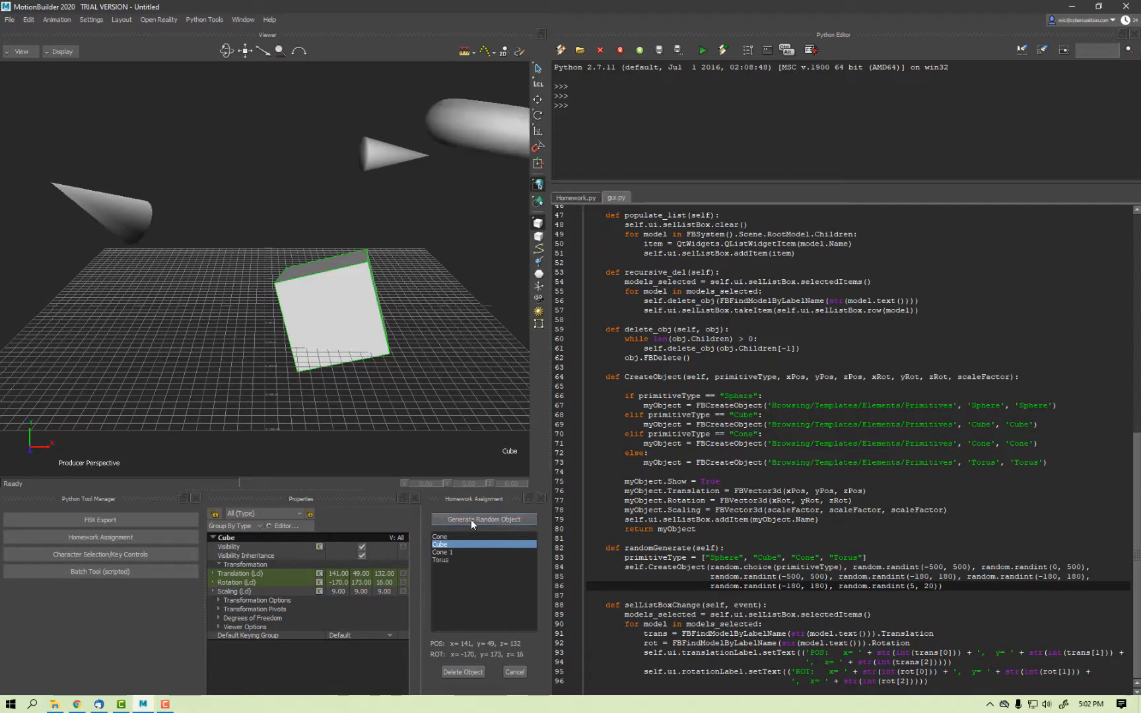
click(484, 519)
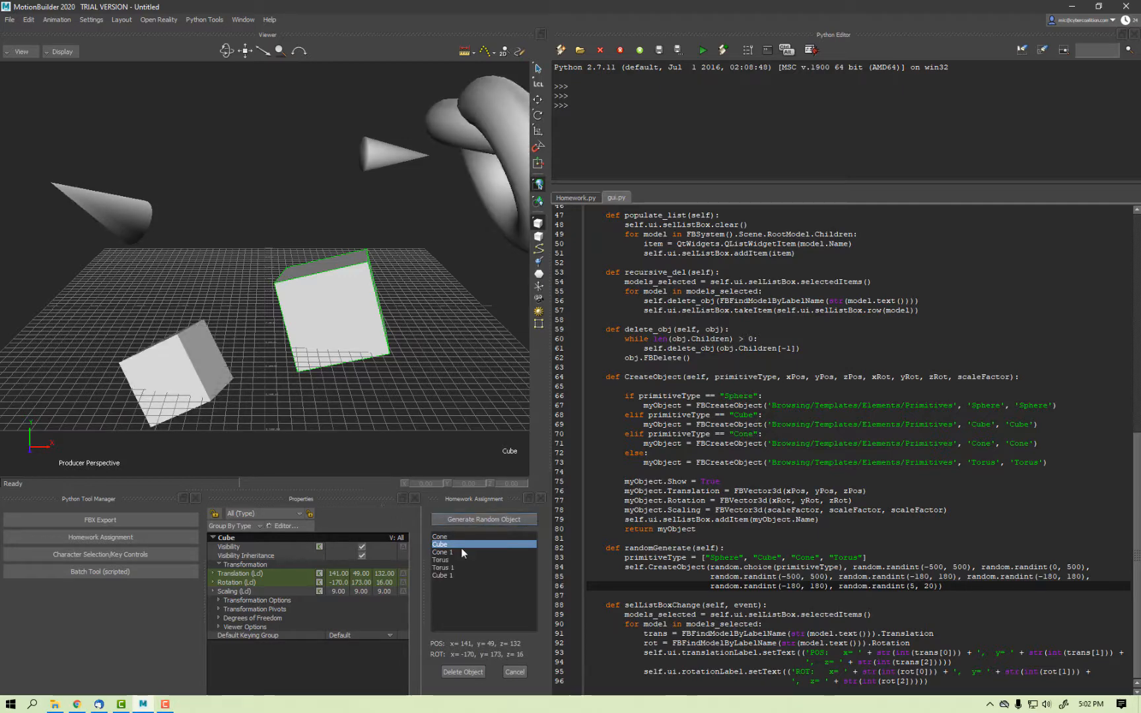
click(483, 519)
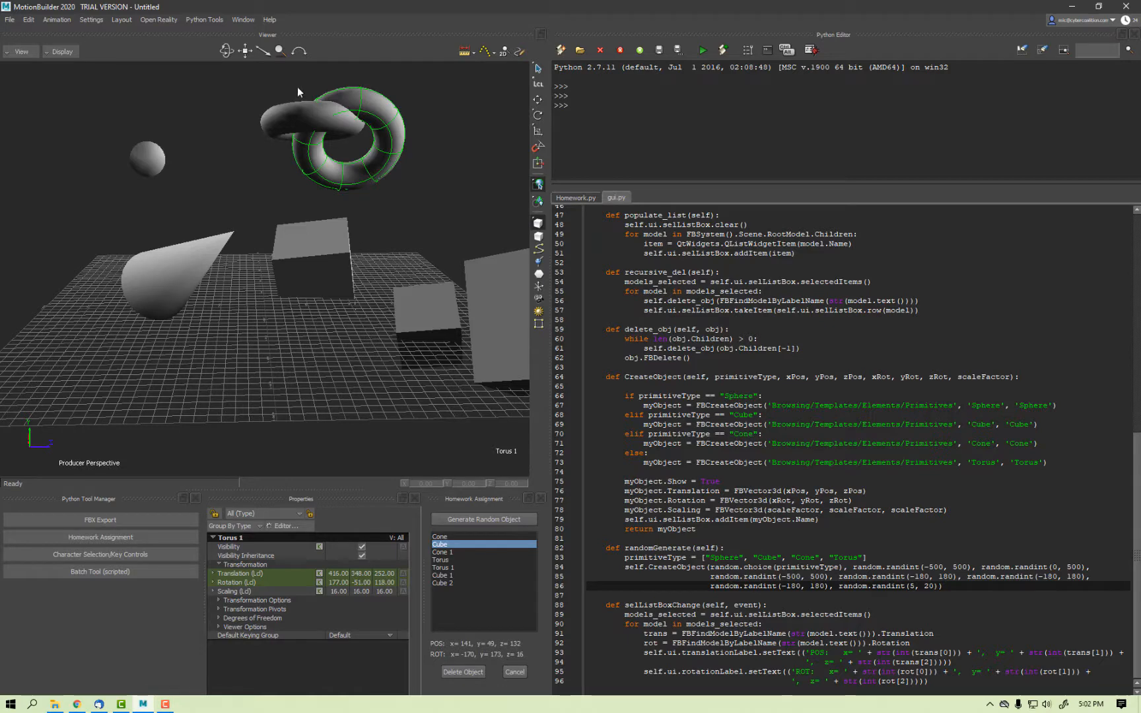
mouse_move(457, 577)
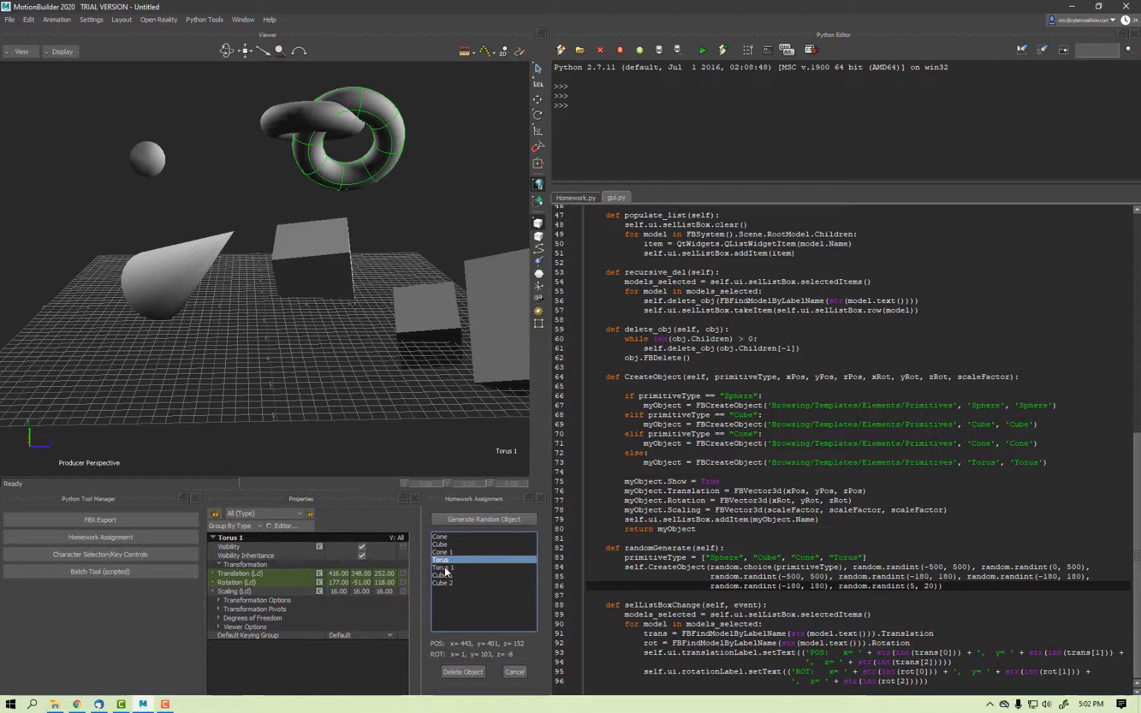
- Select Torus 1 and delete it and every remaining generated object
click(444, 568)
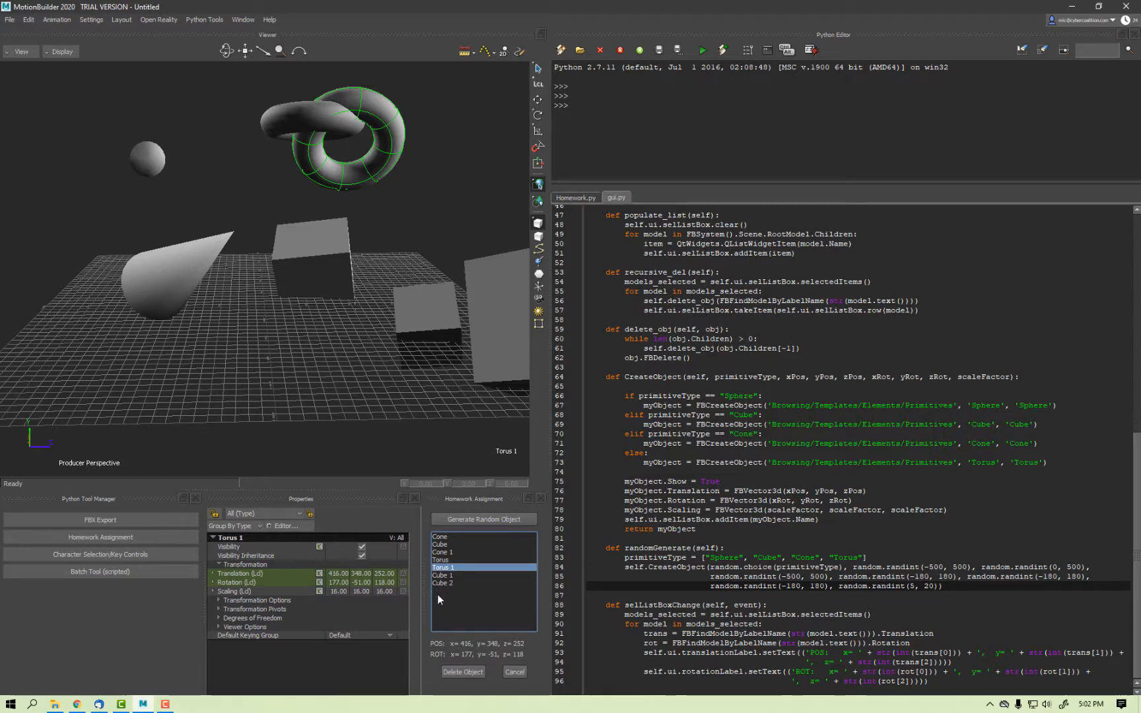
click(462, 672)
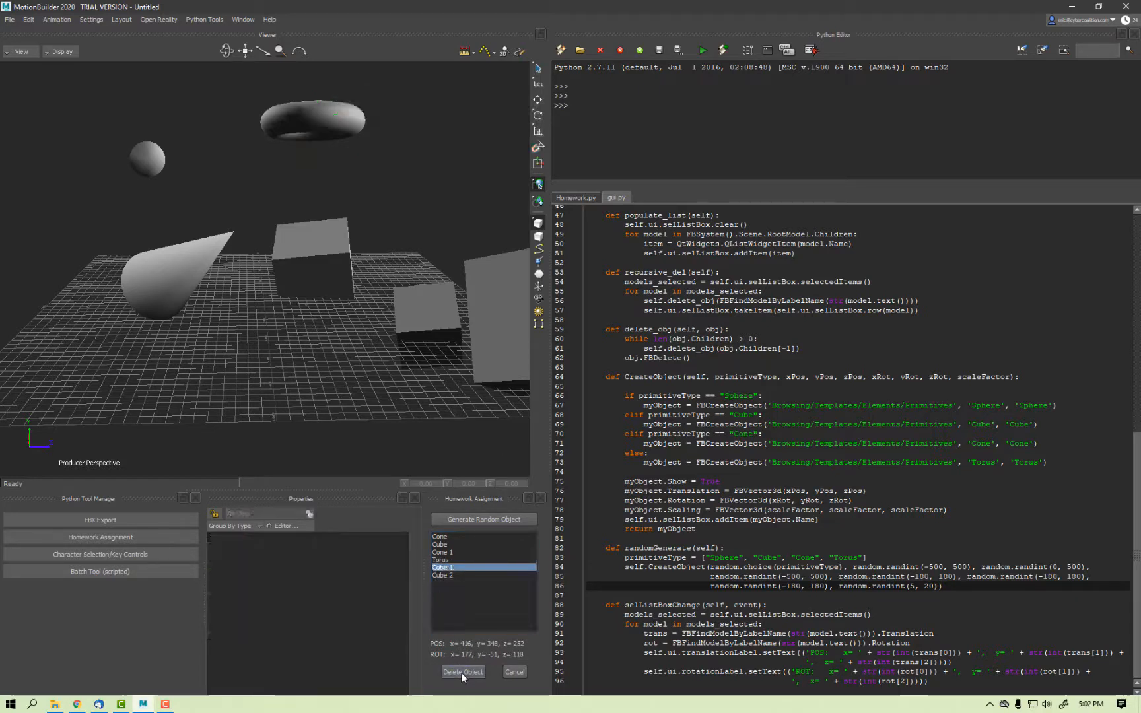
click(462, 671)
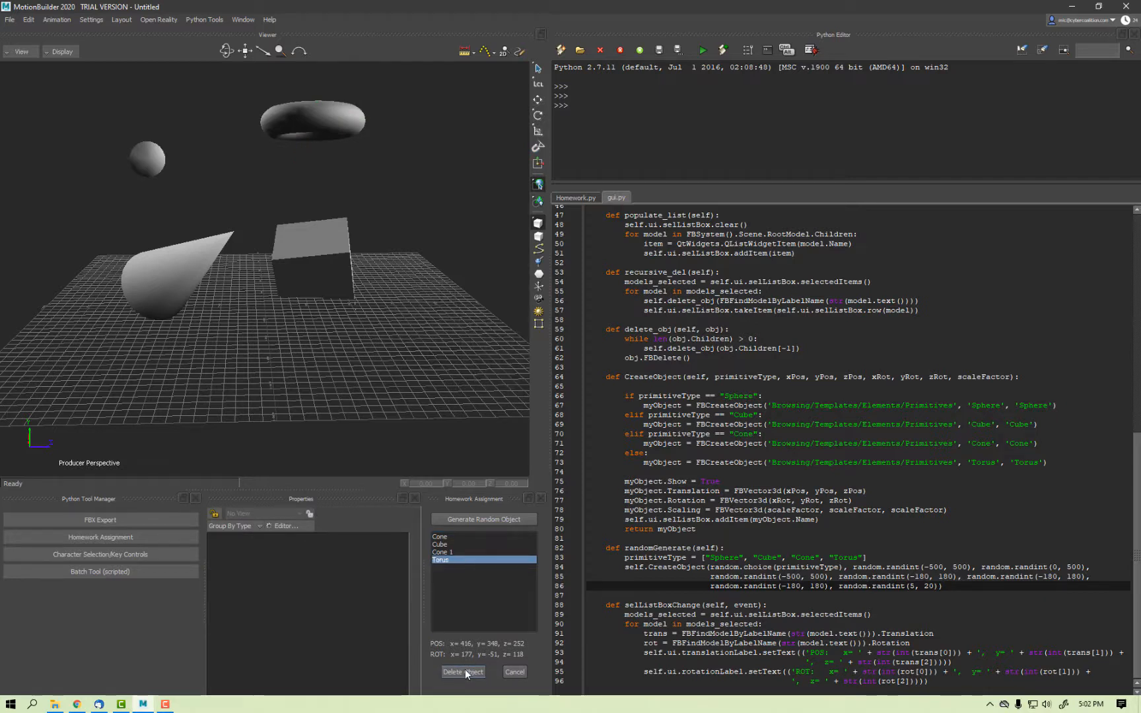
click(464, 671)
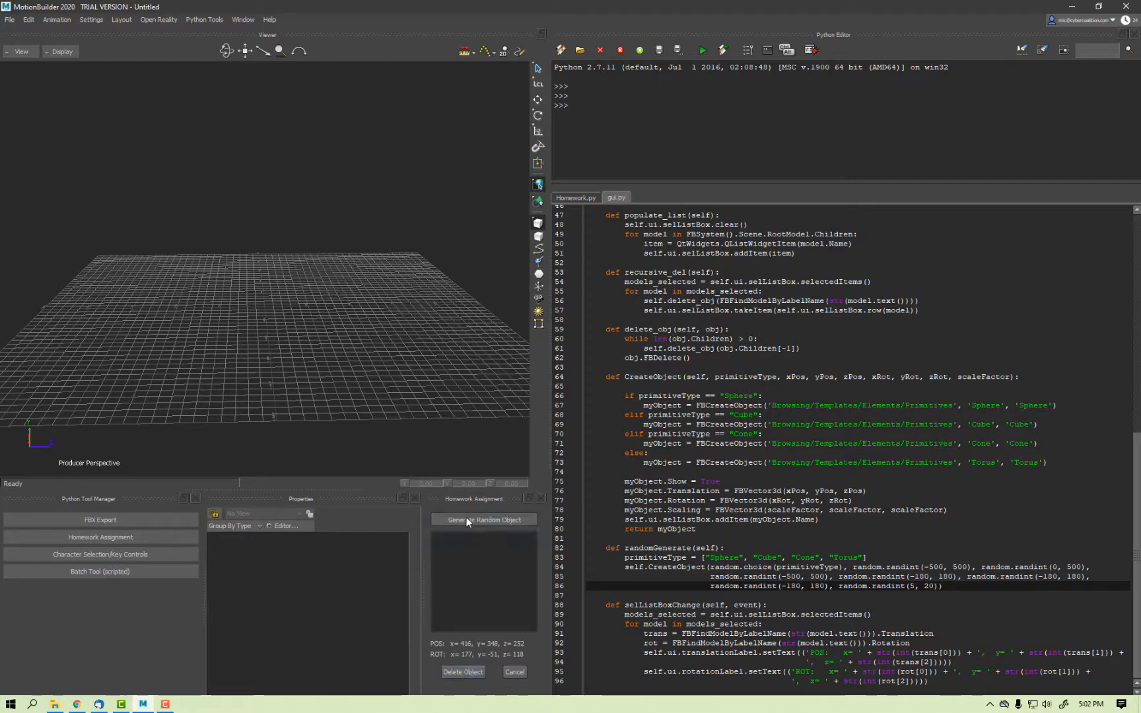